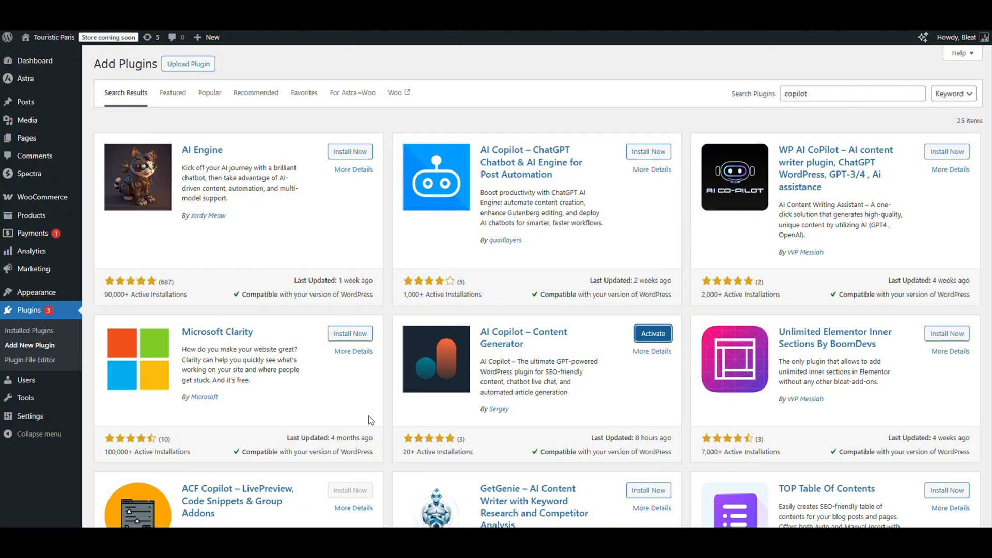
# Step: Activate the AI Copilot – Content Generator plugin and open its API key settings
pyautogui.click(652, 333)
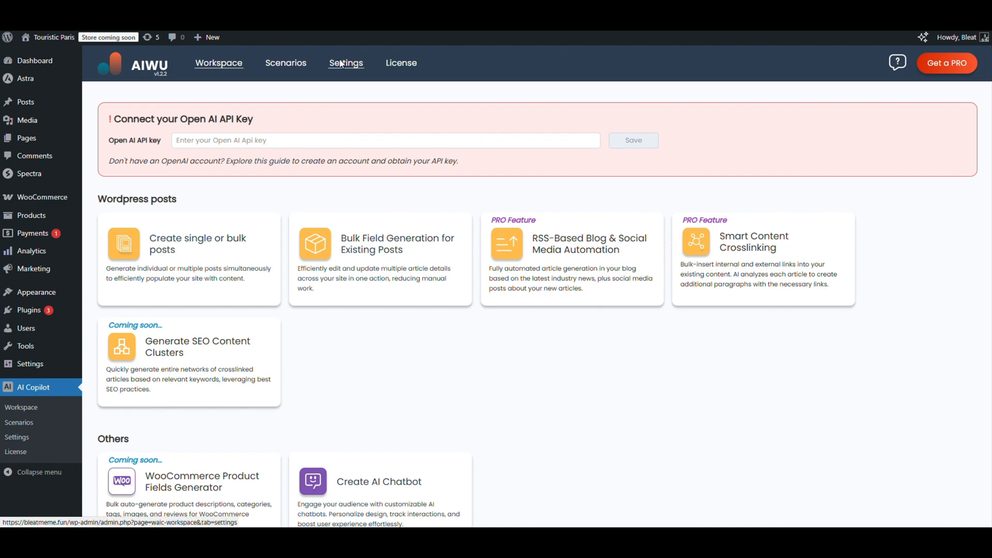
pyautogui.click(346, 62)
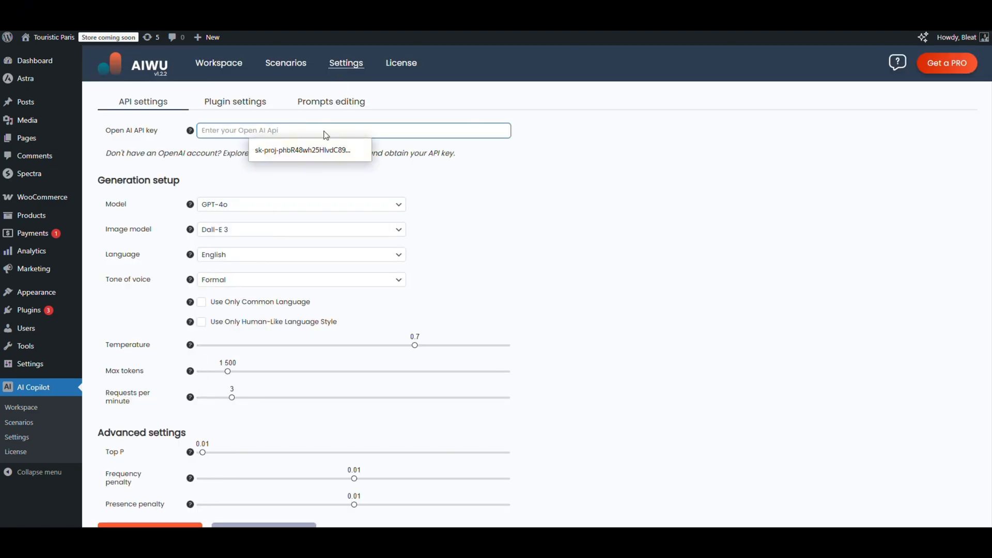
pyautogui.scroll(-3)
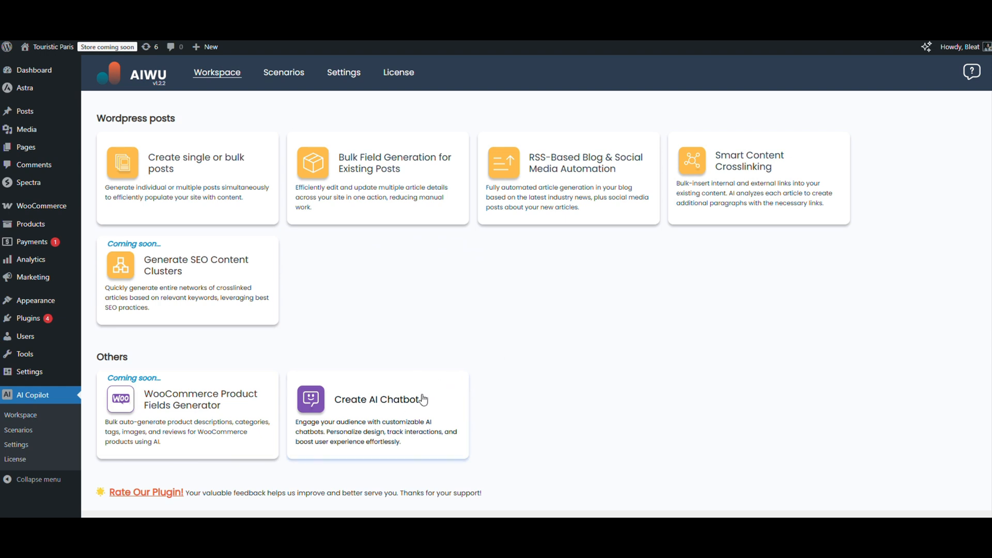
# Step: Start a new AI chatbot and confirm 'Paris City Guide' as its scenario title
pyautogui.click(379, 400)
pyautogui.write('Paris')
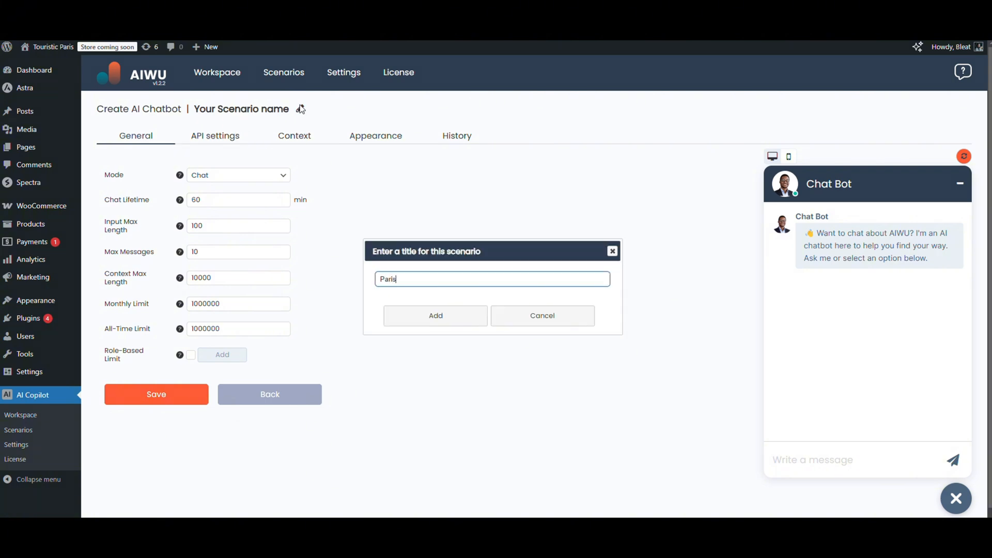
pyautogui.write('City')
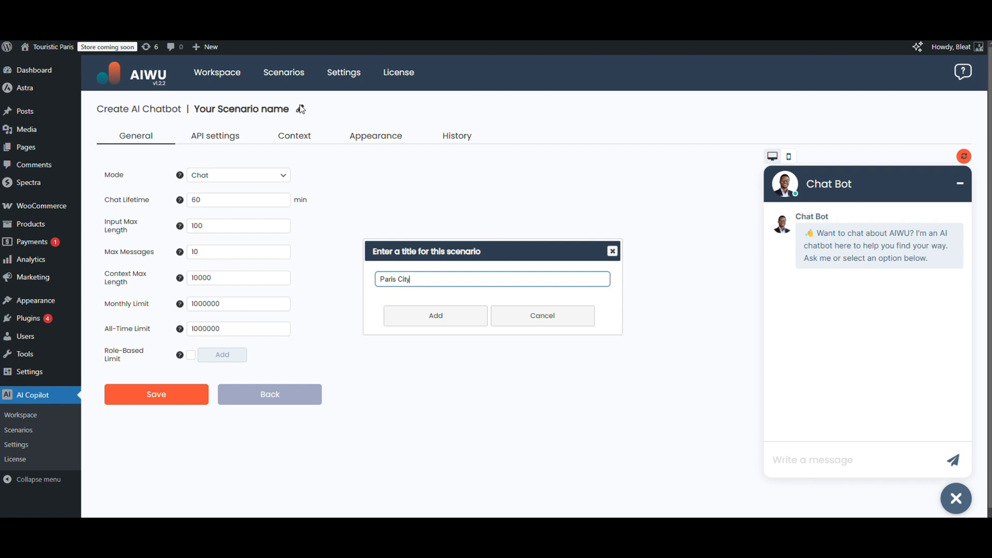
pyautogui.write('Guide')
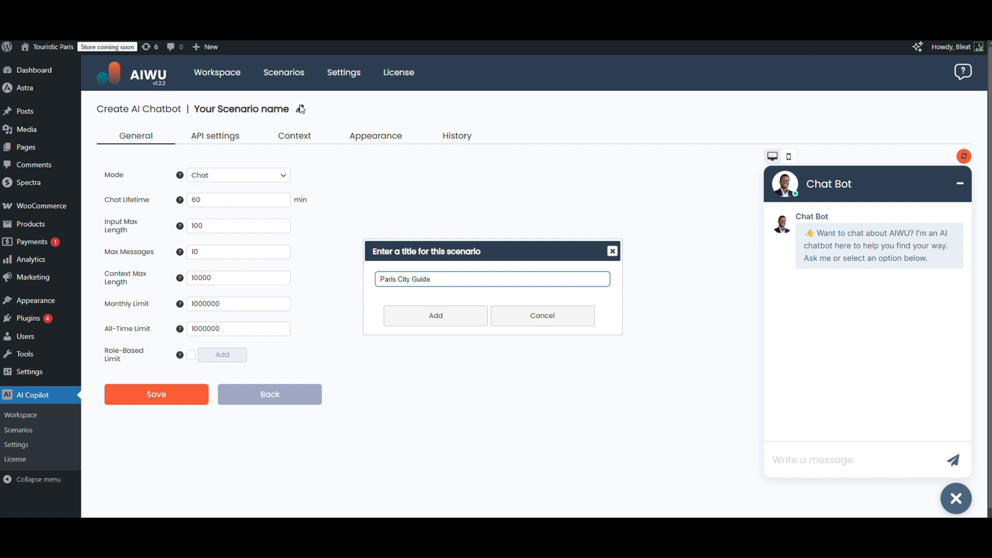
pyautogui.click(435, 316)
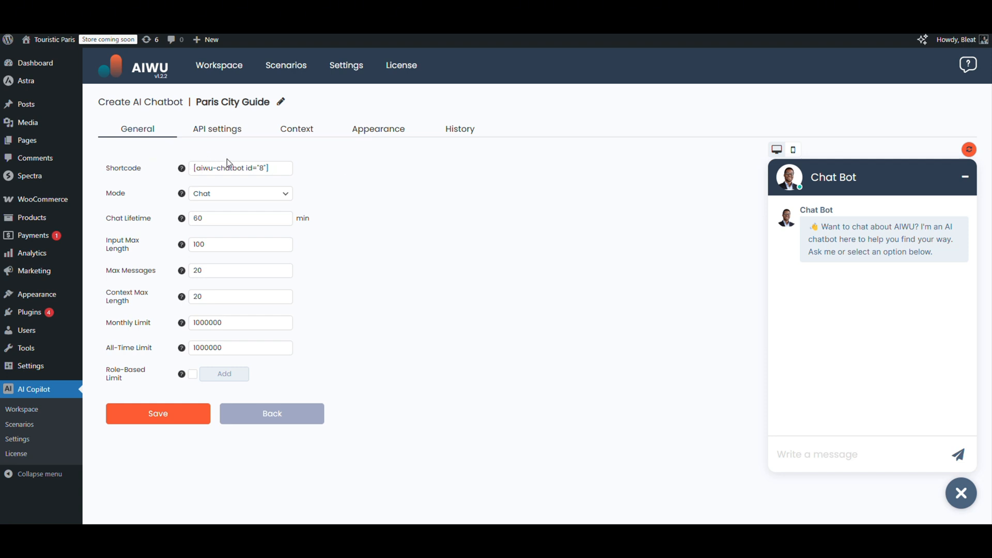
pyautogui.moveTo(180, 155)
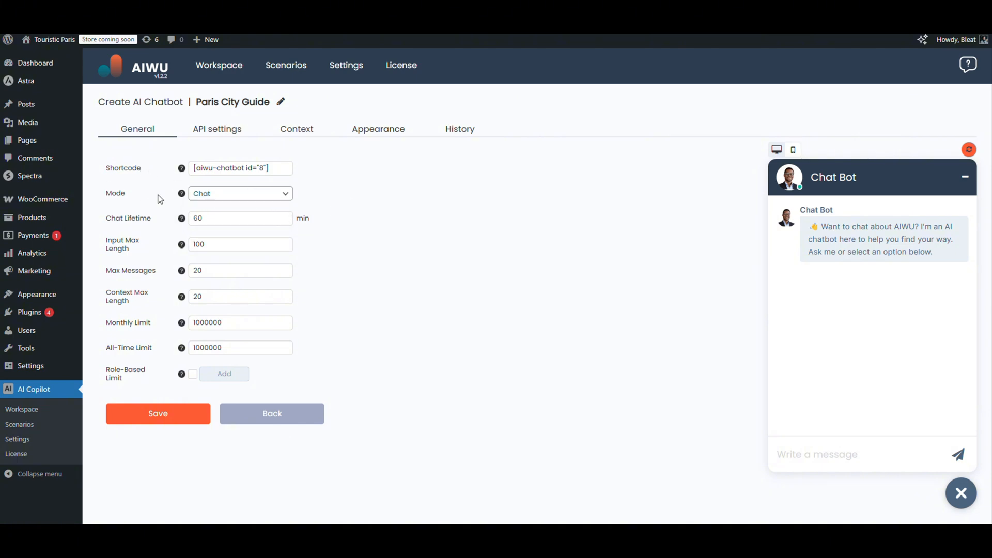
# Step: Set Input Max Length to 300 and Max Messages to 50 on the General tab
pyautogui.click(241, 219)
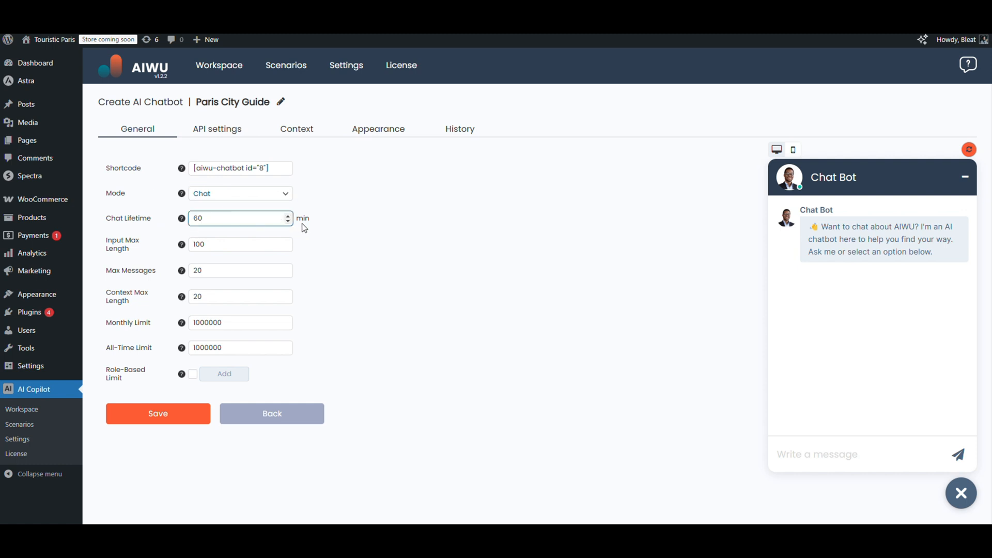
pyautogui.click(240, 245)
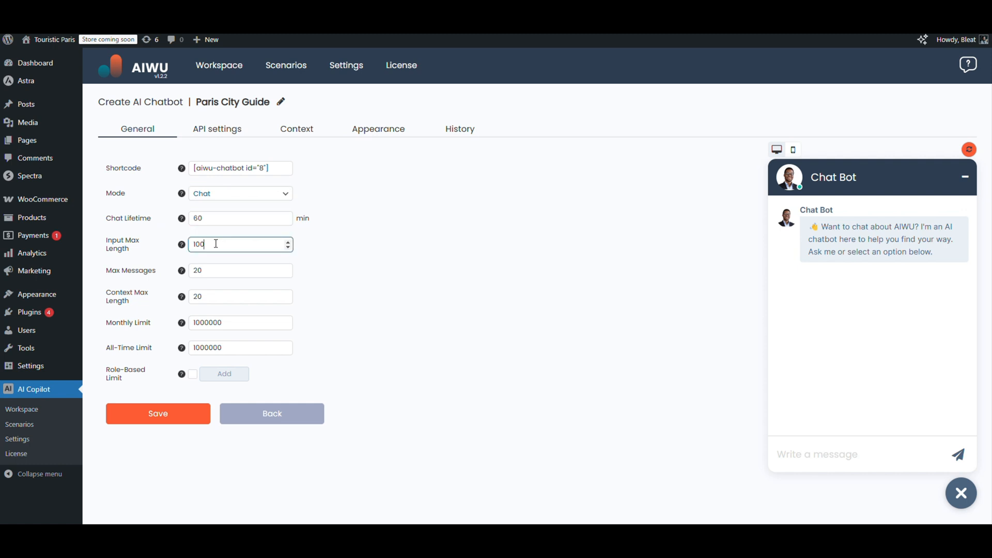
pyautogui.write('30')
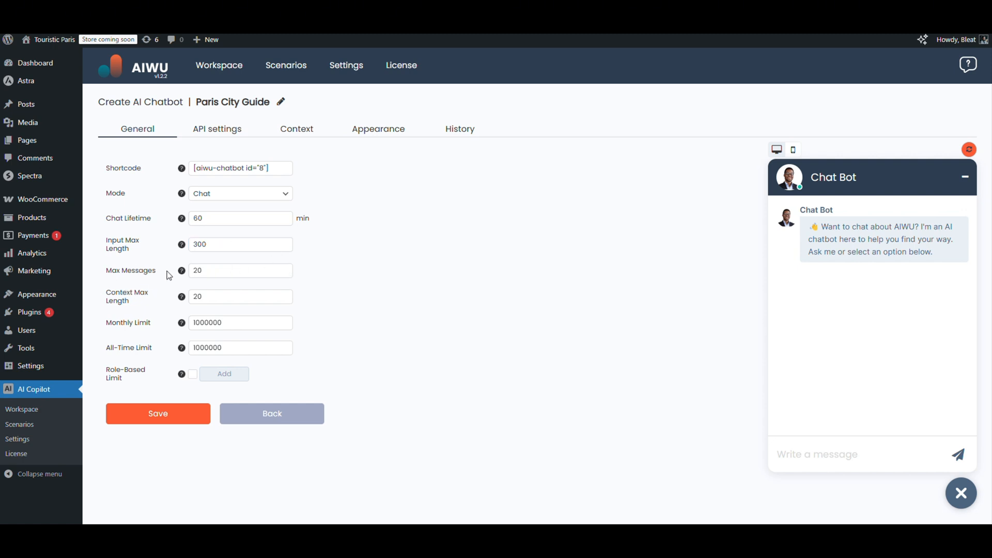
pyautogui.moveTo(161, 265)
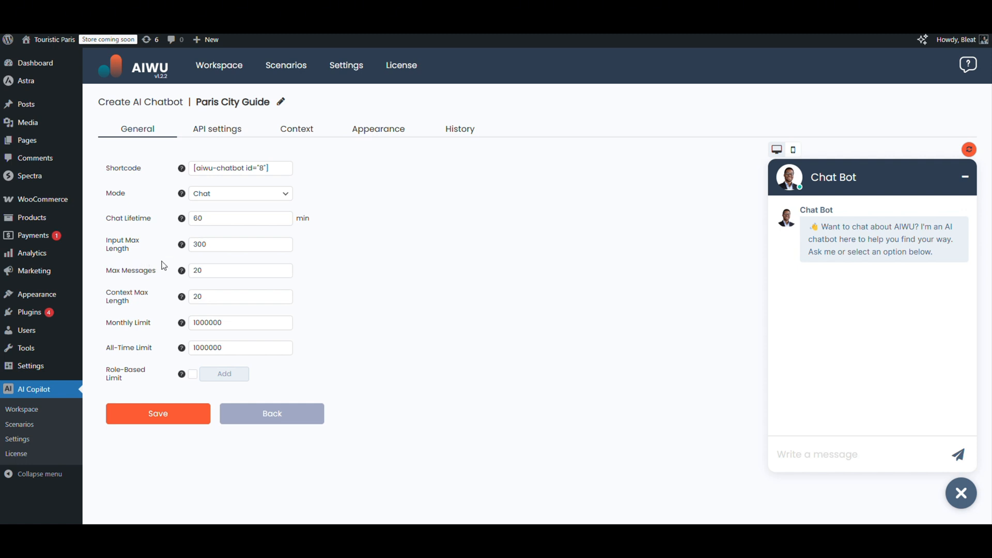
pyautogui.write('50')
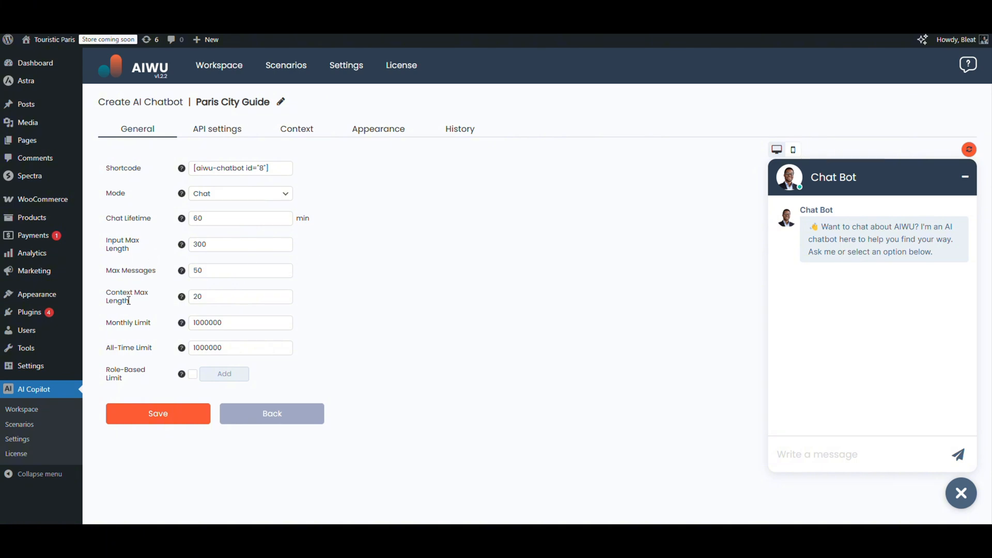
pyautogui.click(240, 296)
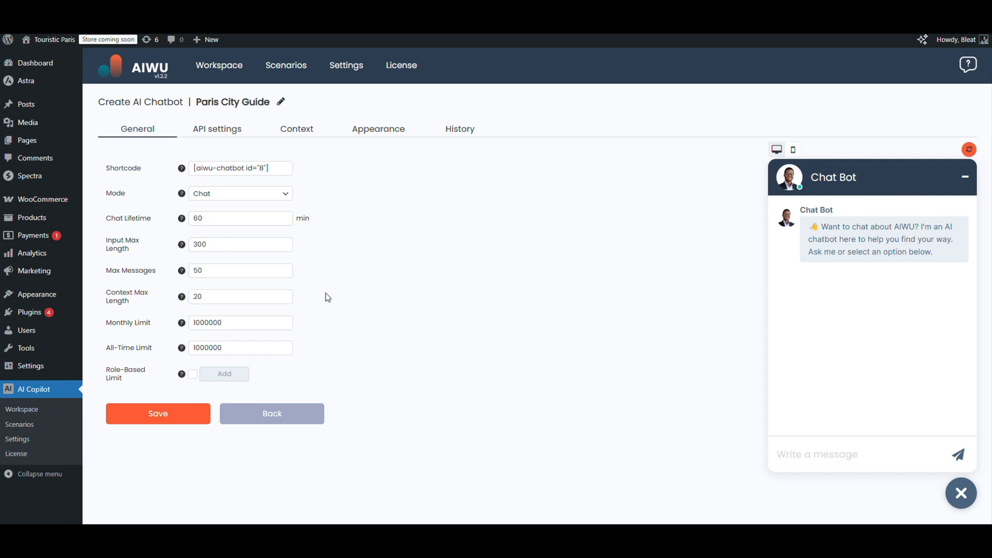
# Step: Enable Role-Based Limit and add two roles: Customer at 40000, Guest at 2000
pyautogui.click(192, 374)
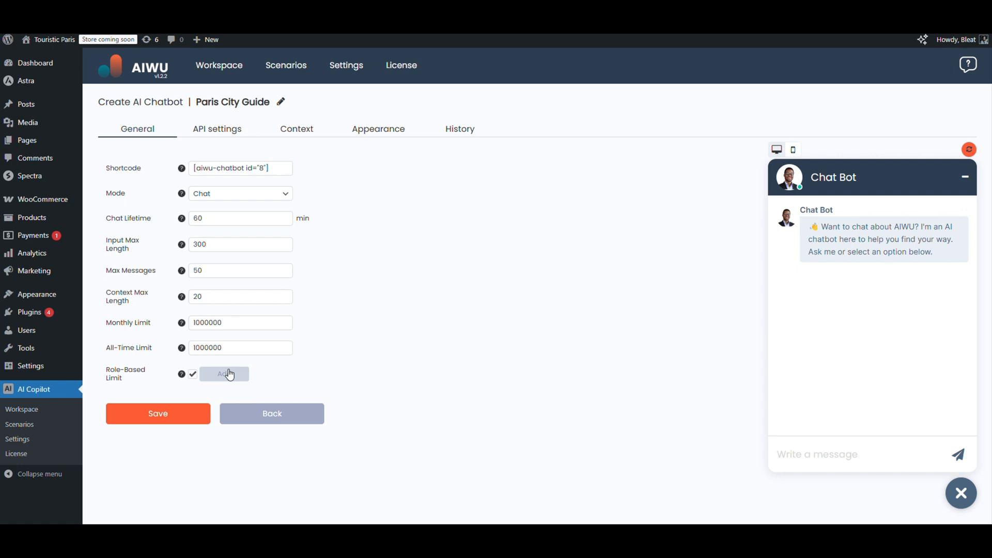
pyautogui.click(224, 374)
pyautogui.write('40000')
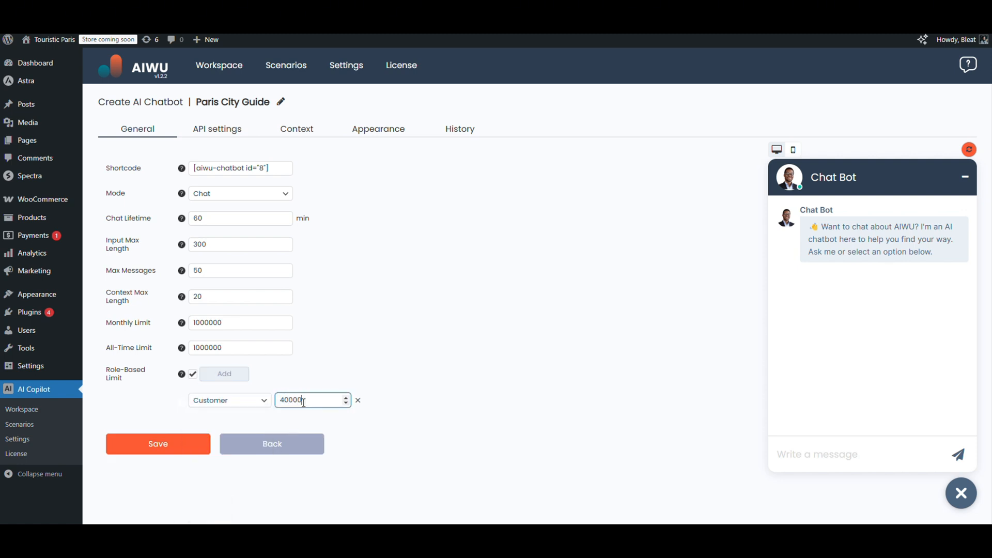
pyautogui.click(224, 373)
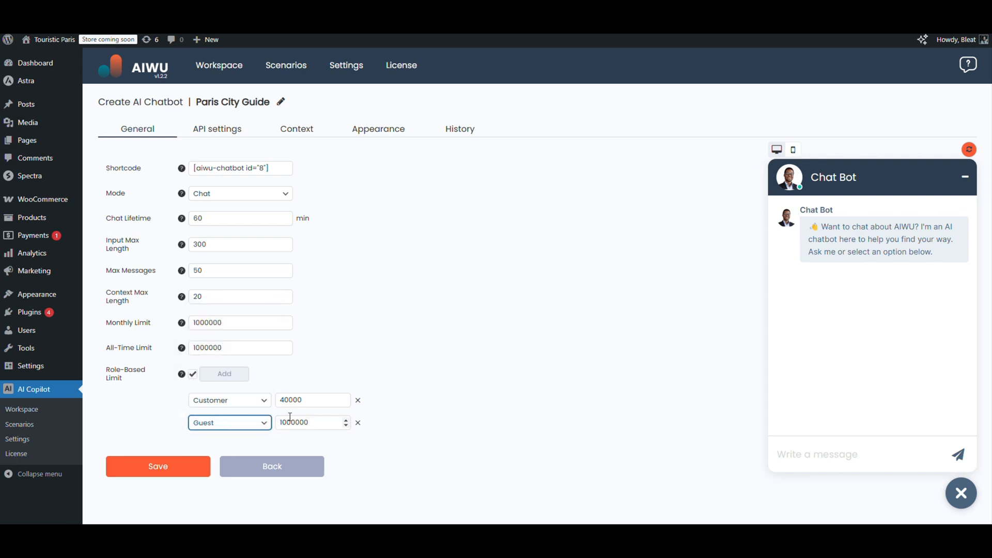
pyautogui.write('2000')
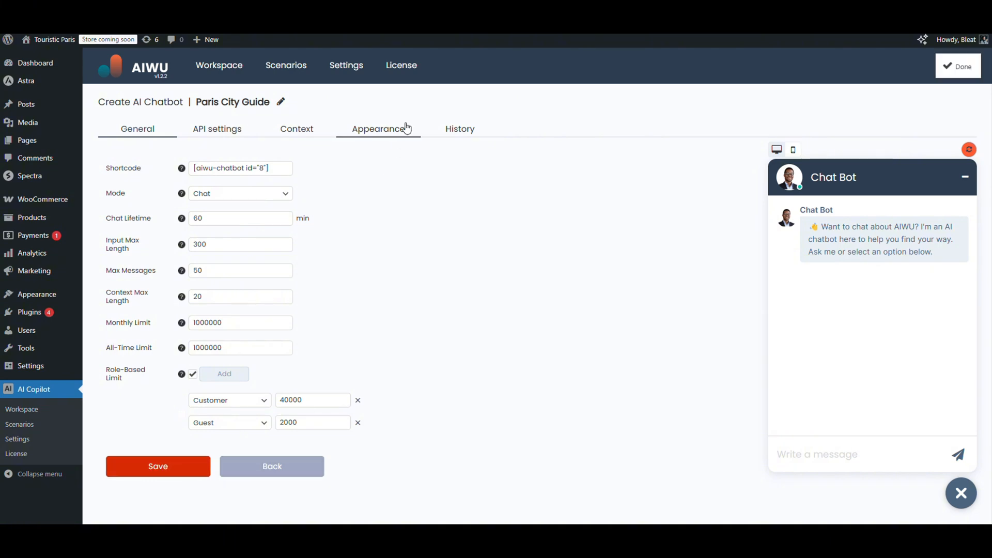
# Step: Choose GPT-4o-mini in the API settings Model dropdown and save
pyautogui.click(217, 128)
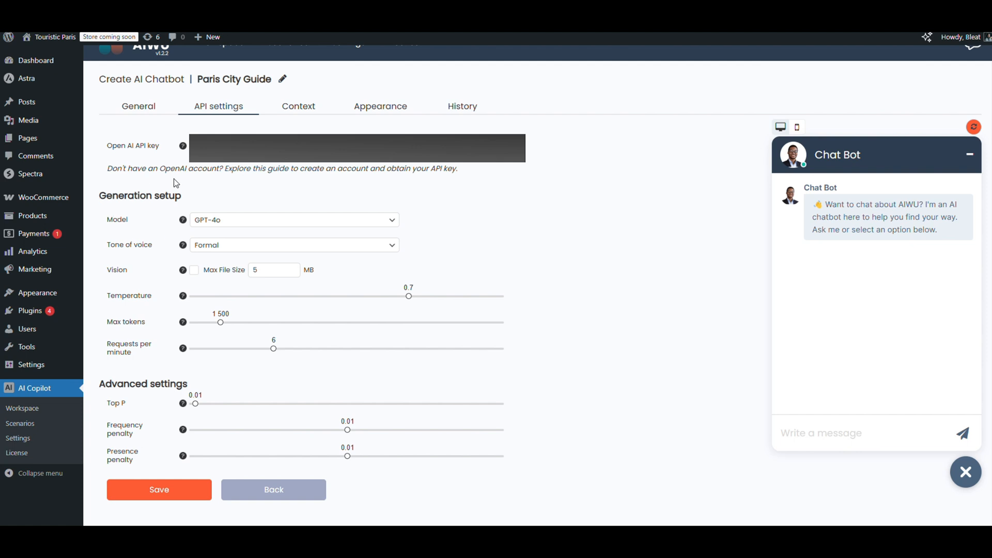
pyautogui.moveTo(268, 221)
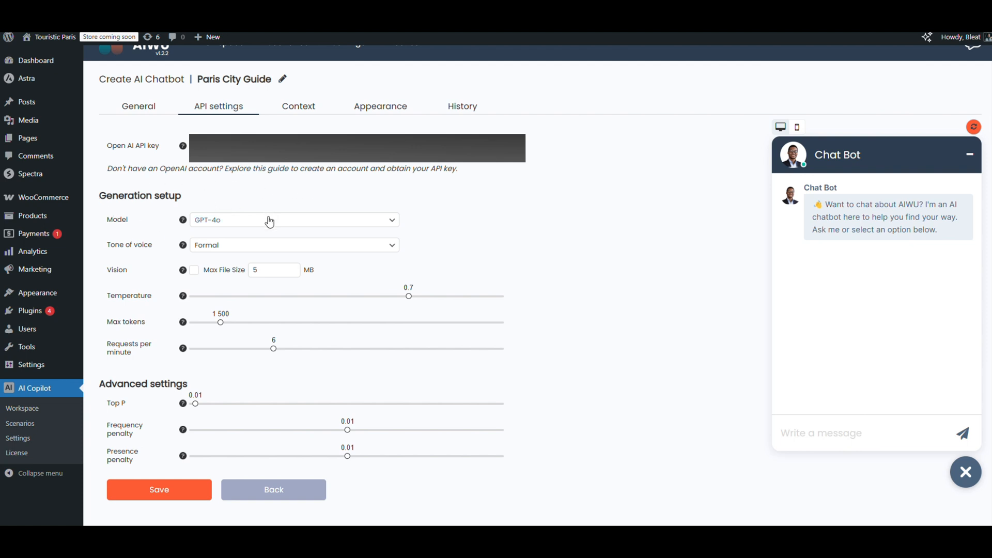
pyautogui.click(293, 220)
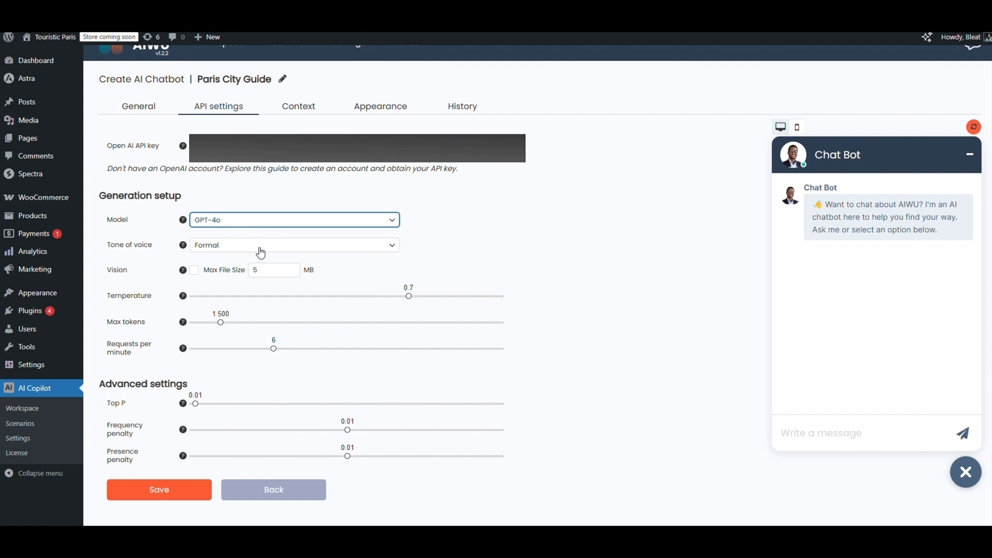
pyautogui.click(293, 220)
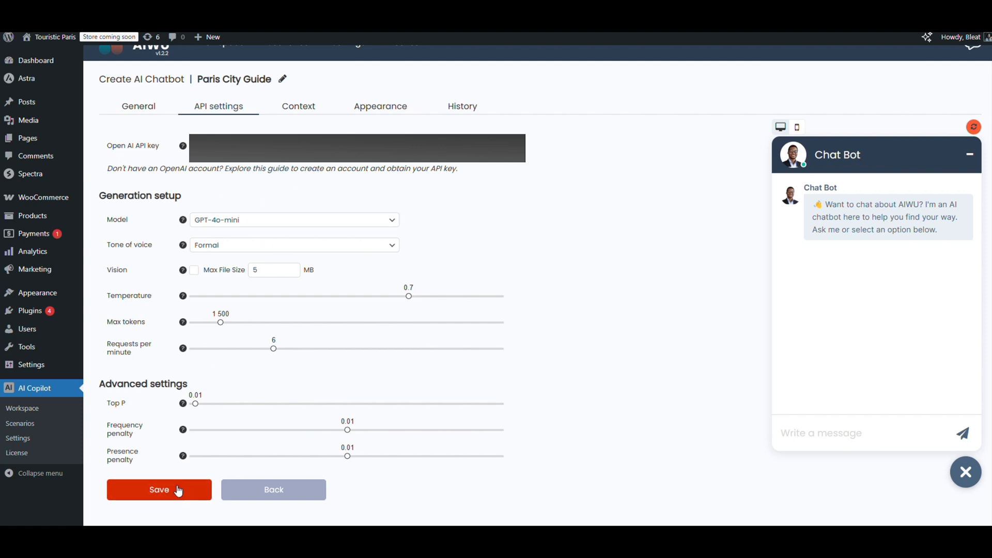
pyautogui.click(298, 105)
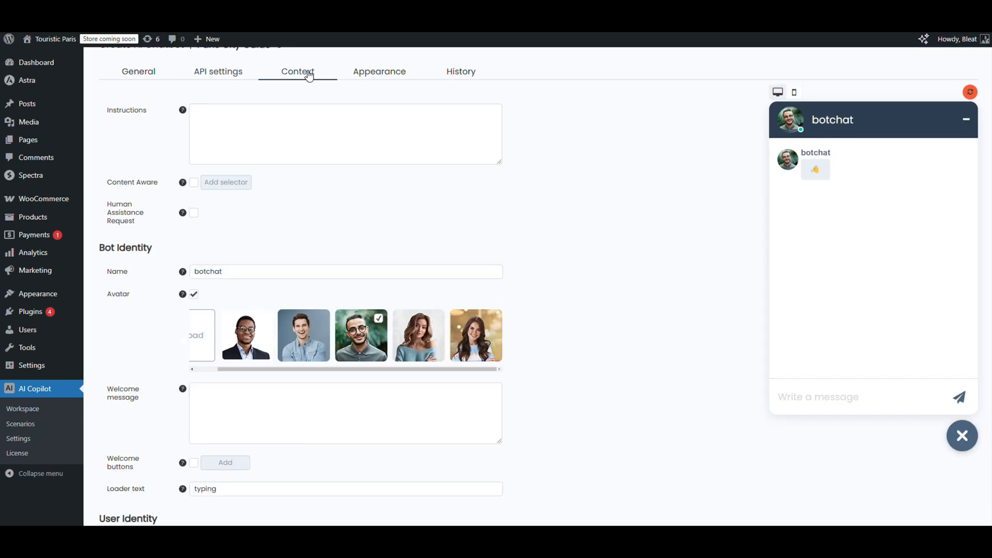
# Step: Fill the Context Instructions field with the Paris travel agency greeting prompt
pyautogui.scroll(-3)
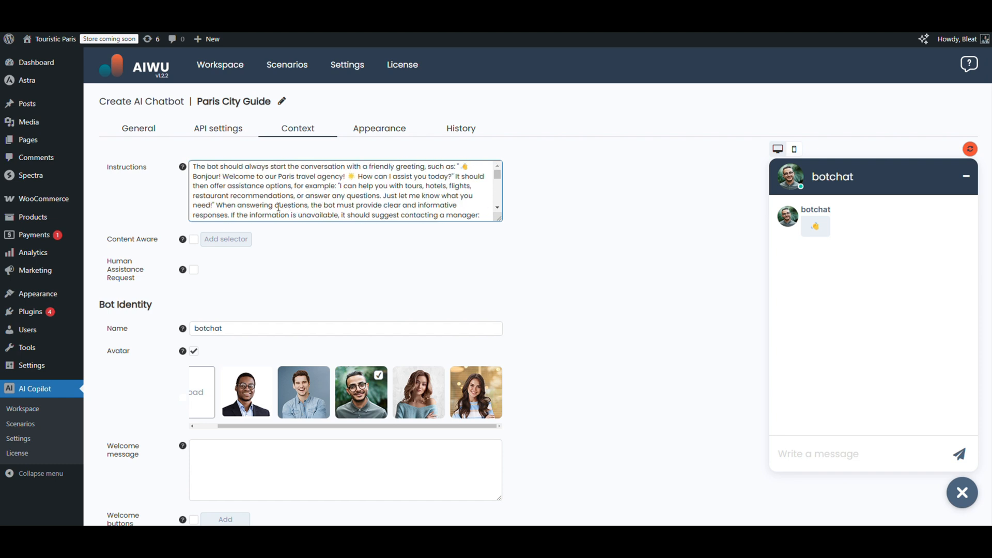
pyautogui.moveTo(168, 298)
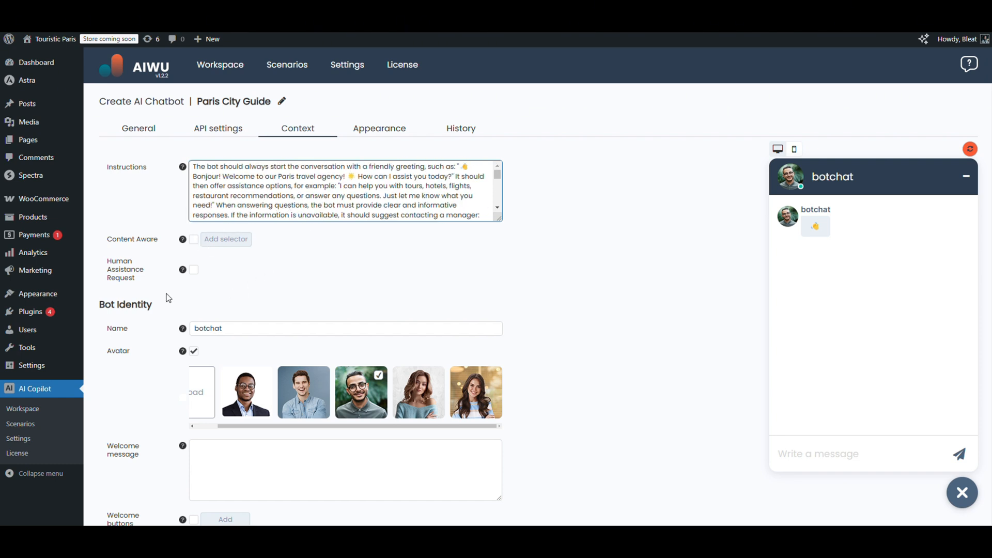
# Step: Tick Human Assistance Request and check the Talk to a Human button in the preview
pyautogui.click(194, 270)
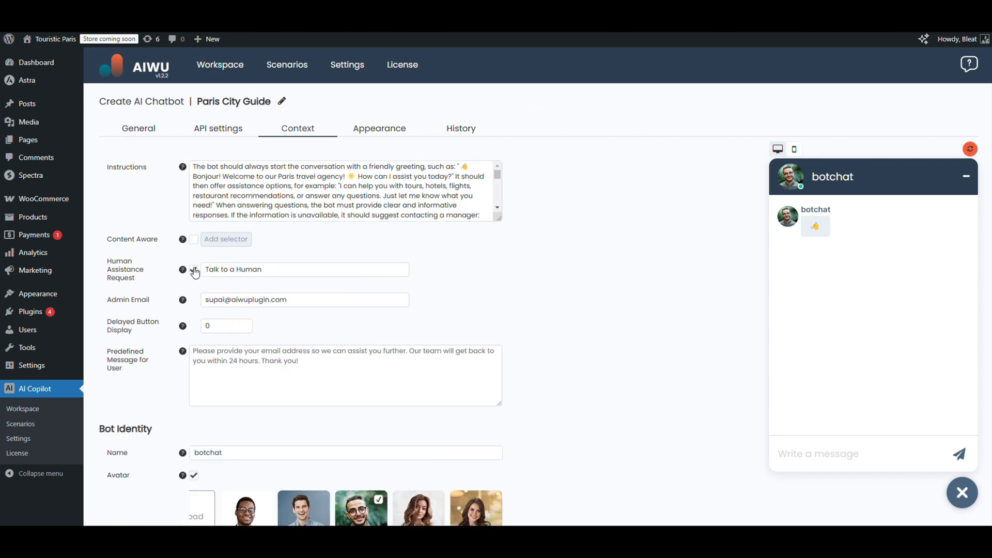
pyautogui.click(193, 268)
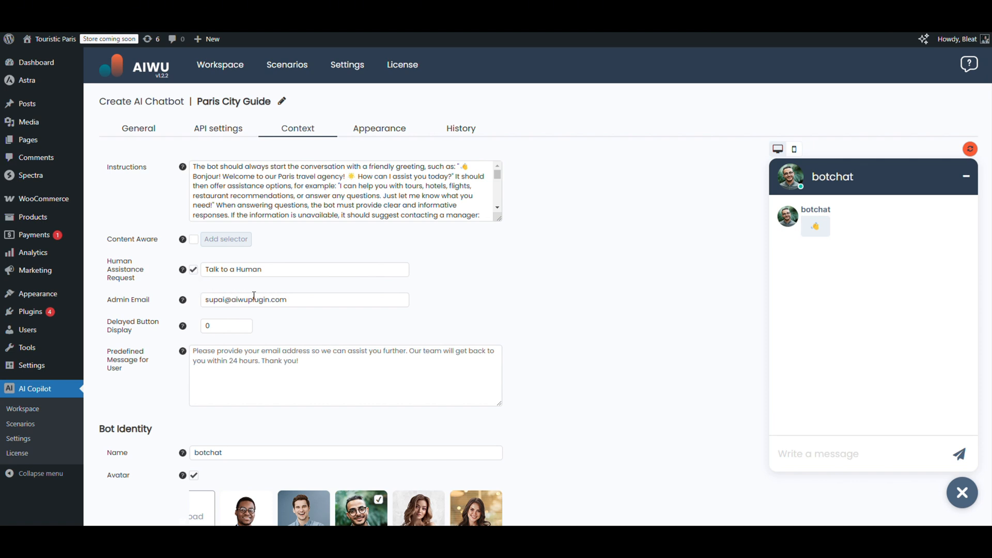
pyautogui.click(304, 299)
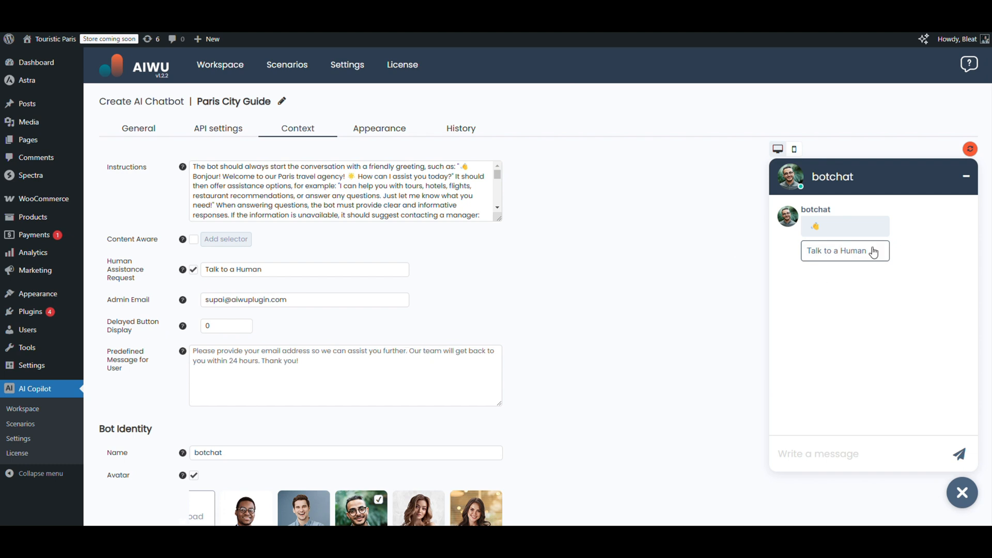
pyautogui.scroll(-3)
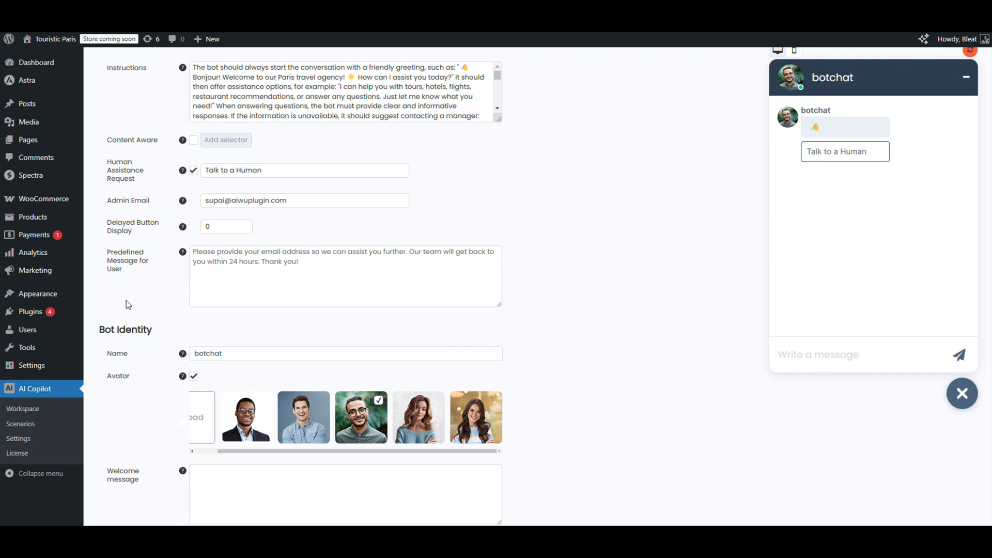
# Step: Name the bot Mike, pick the suited-man avatar, and enter the 'Bonjour! I'm Mike' welcome message
pyautogui.write('M')
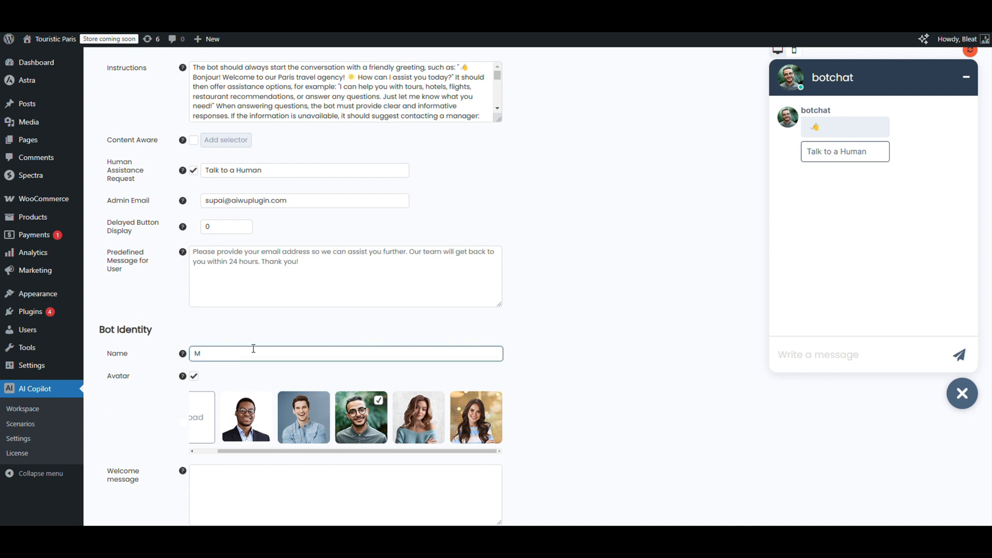
pyautogui.write('ike')
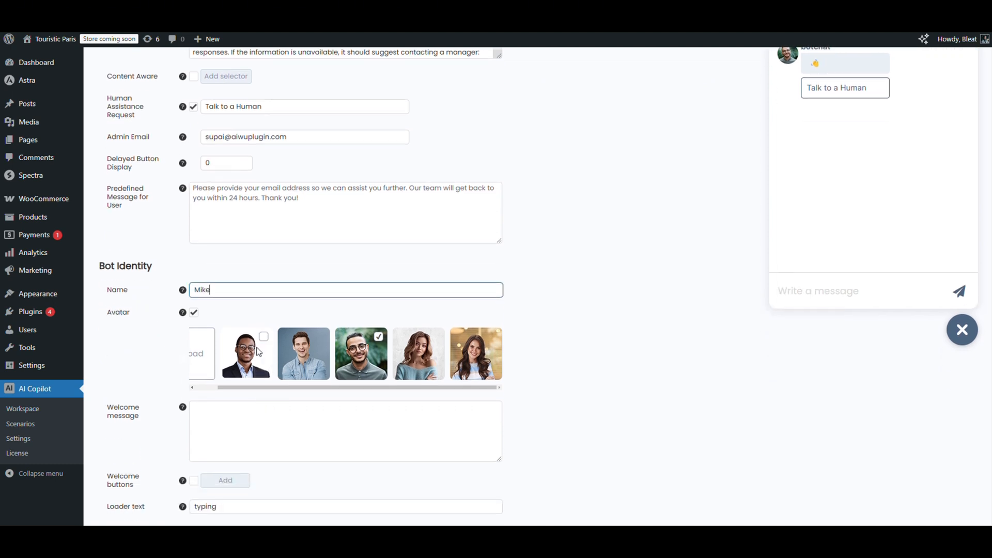
pyautogui.click(264, 336)
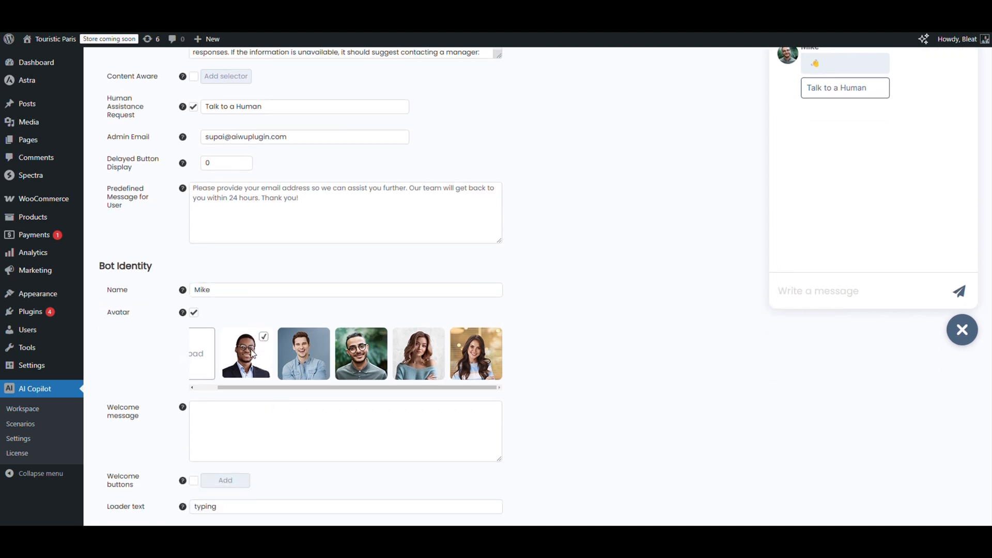
pyautogui.scroll(-3)
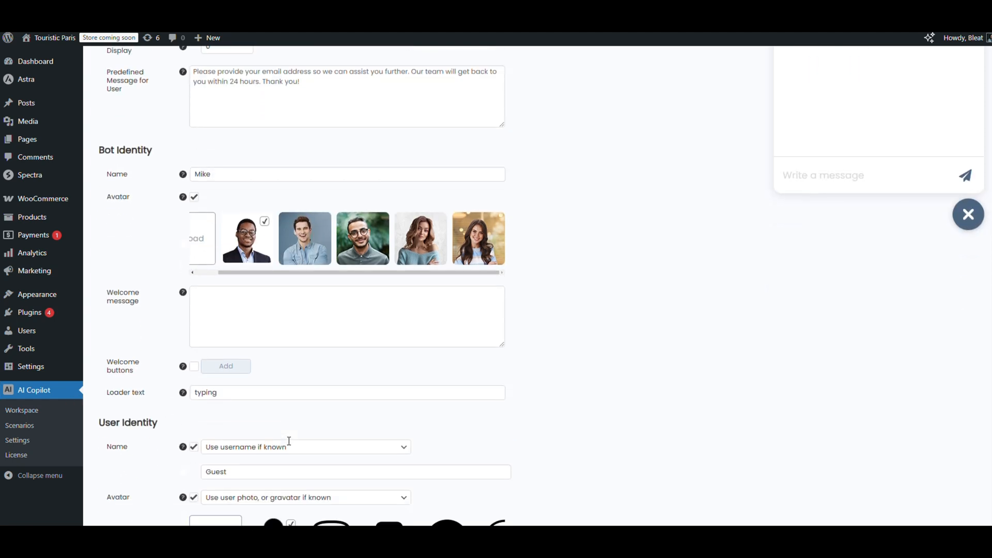
pyautogui.scroll(-3)
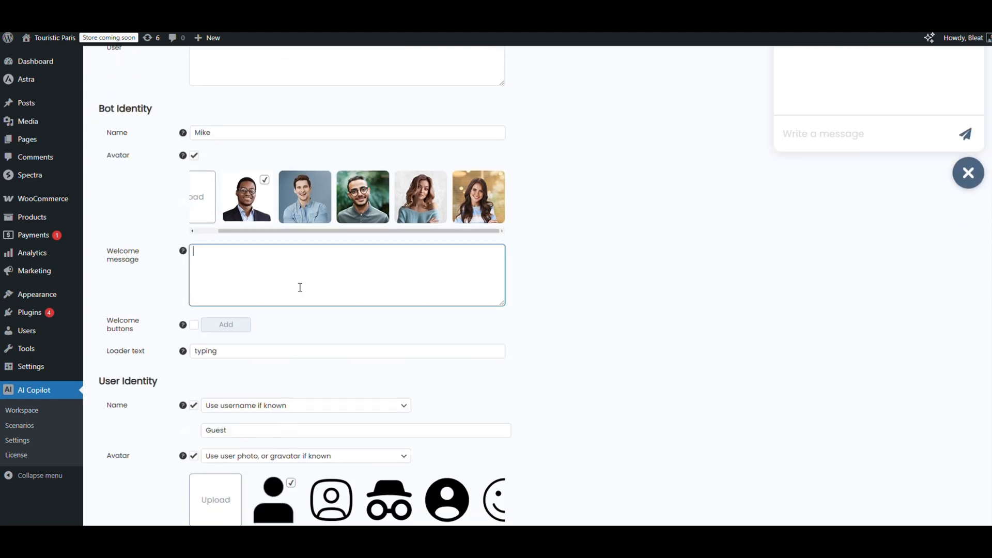
pyautogui.write("Bonjour! I'm Mike – your AI consultant for trips to Paris. I can help you choose an itinerary, tell you about discounts, and share exclusive offers. What are you interested in?")
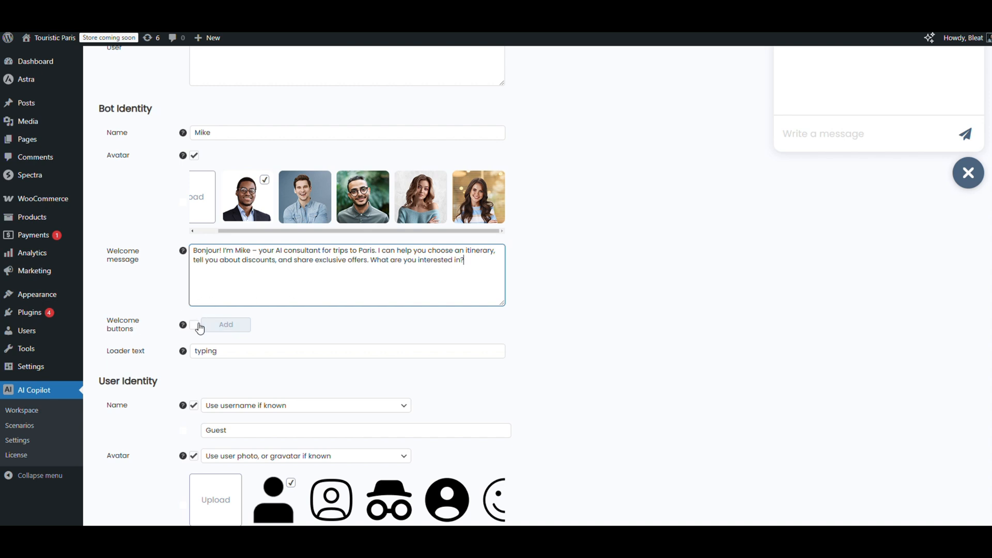
pyautogui.click(194, 325)
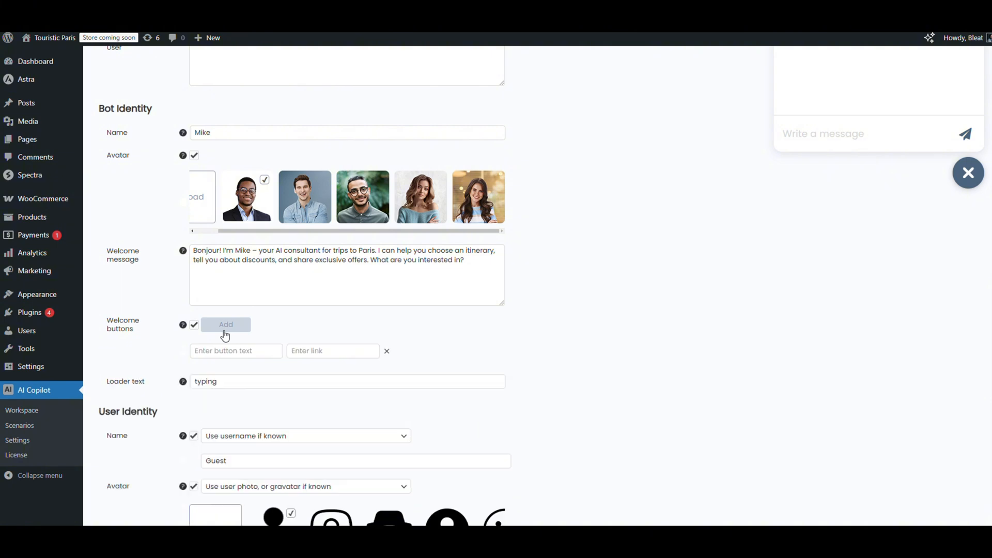
pyautogui.click(226, 325)
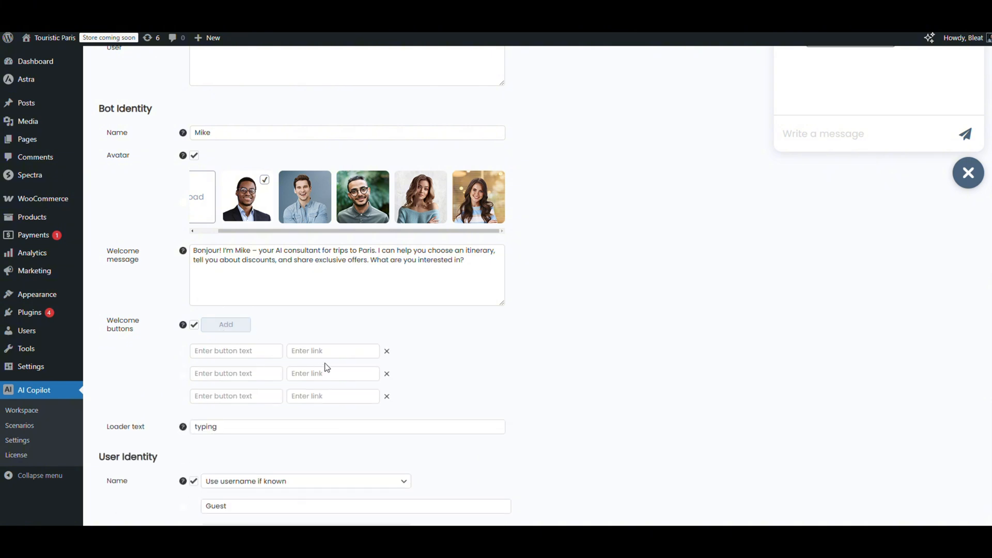
pyautogui.click(194, 325)
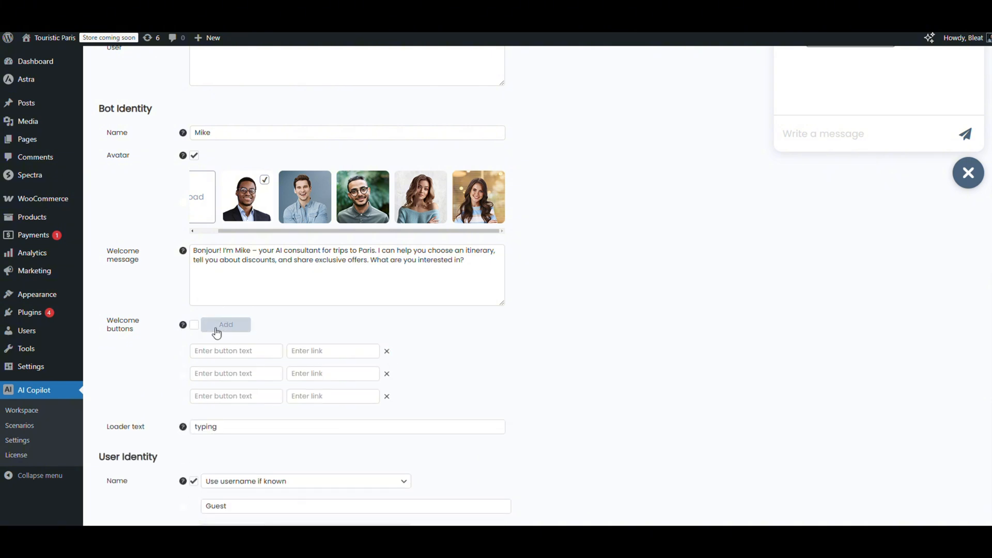
pyautogui.scroll(-3)
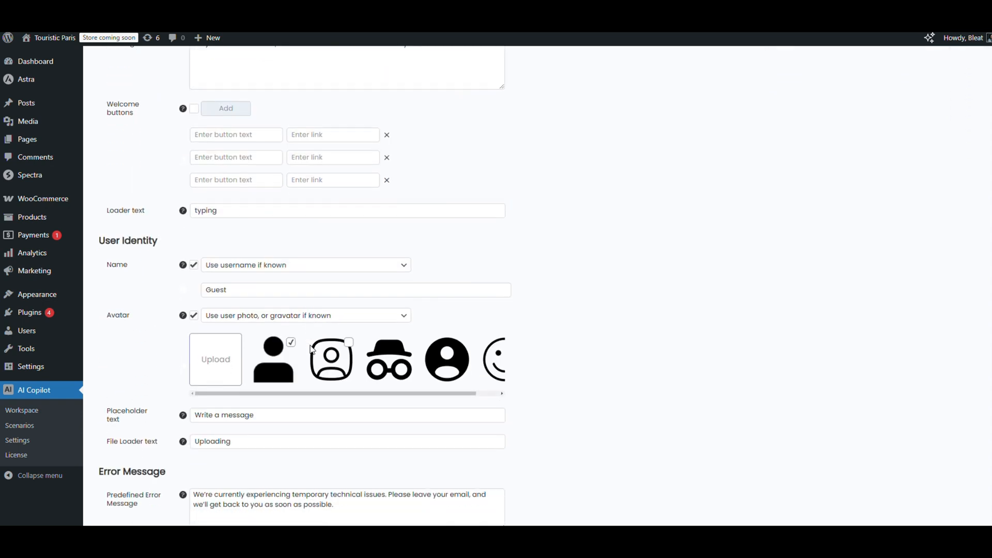
pyautogui.click(305, 265)
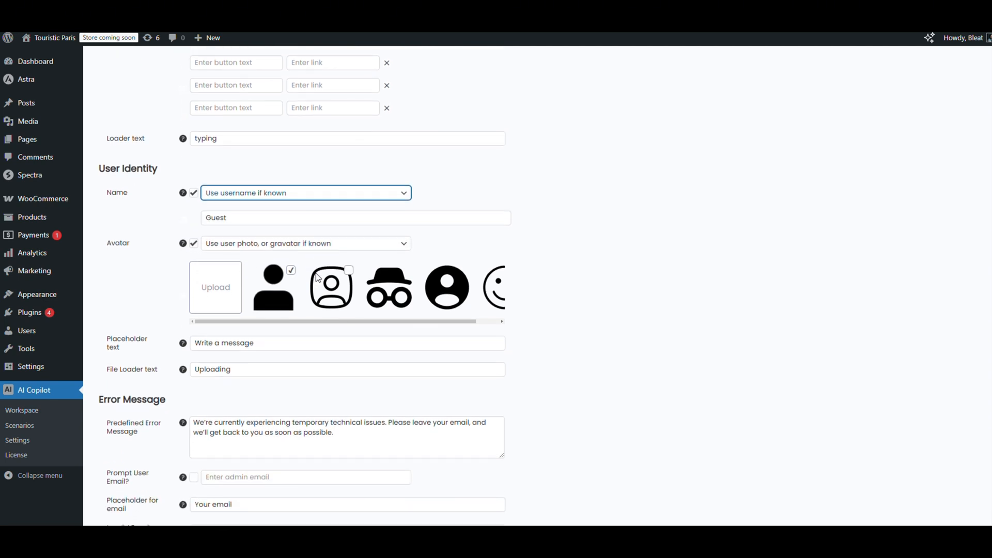
pyautogui.scroll(-3)
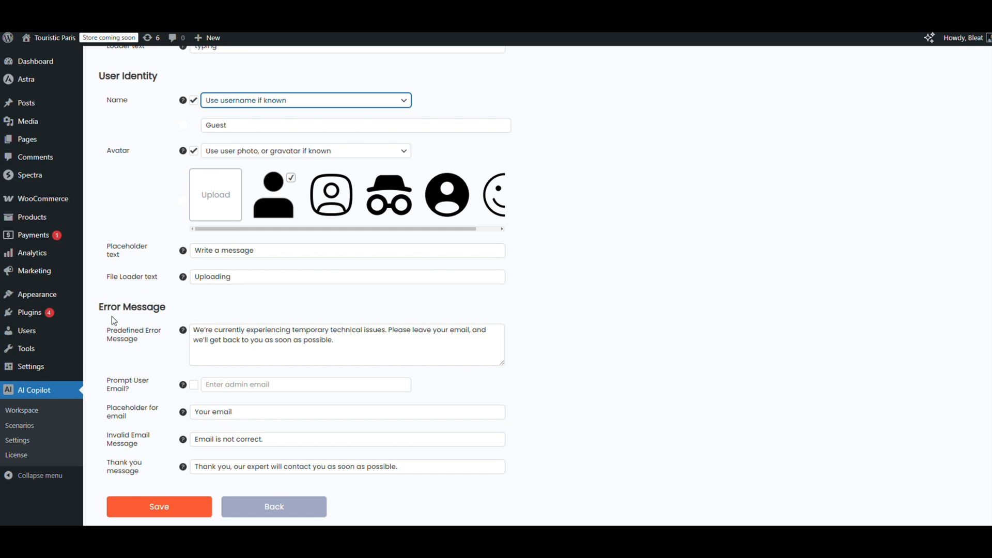
pyautogui.moveTo(158, 398)
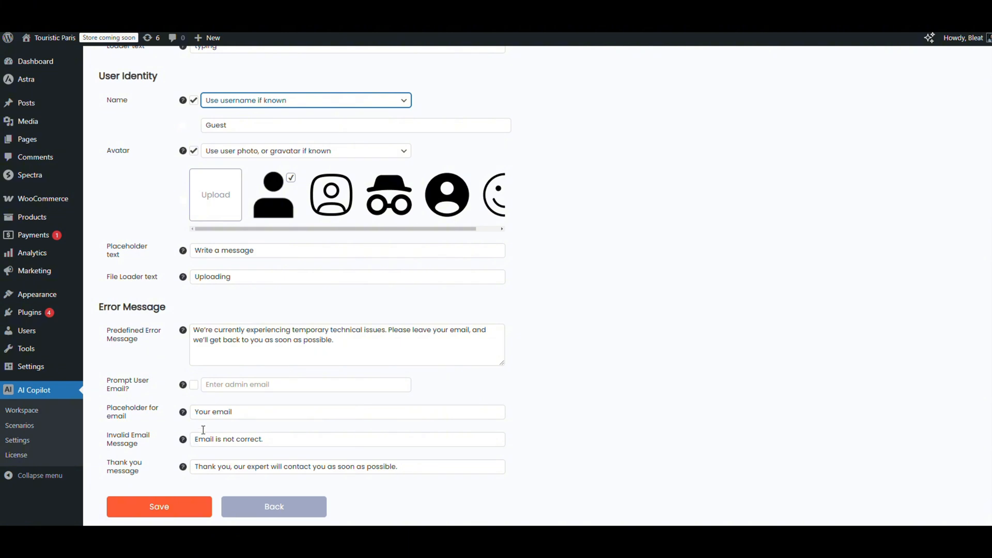
pyautogui.scroll(-3)
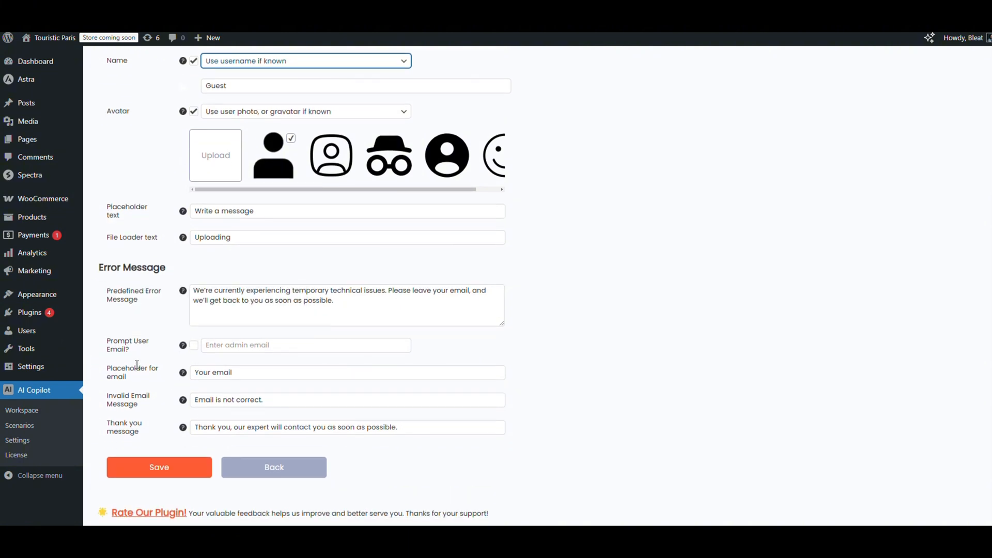
# Step: Save Mike's identity, set the icon background to #DCA54A, and view the live site
pyautogui.click(159, 467)
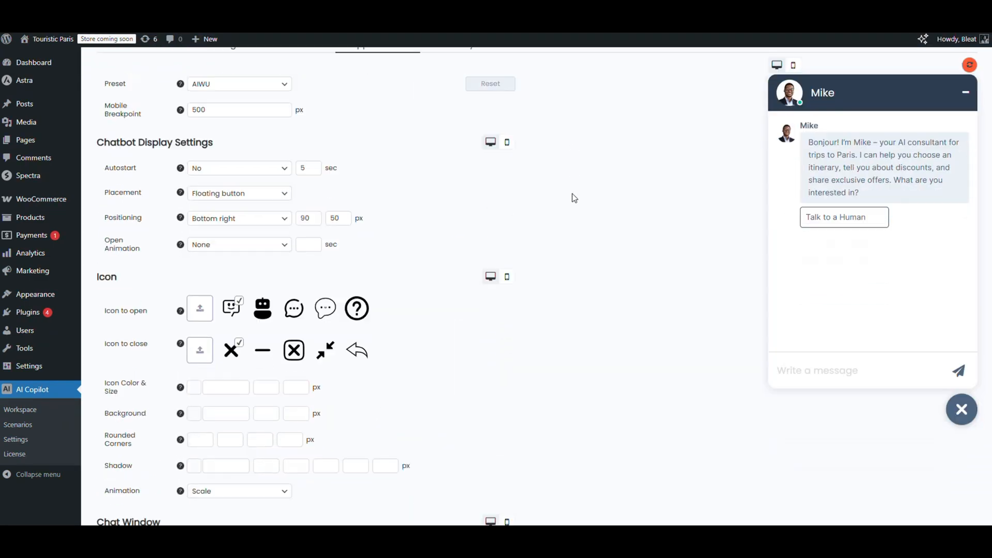
pyautogui.scroll(-3)
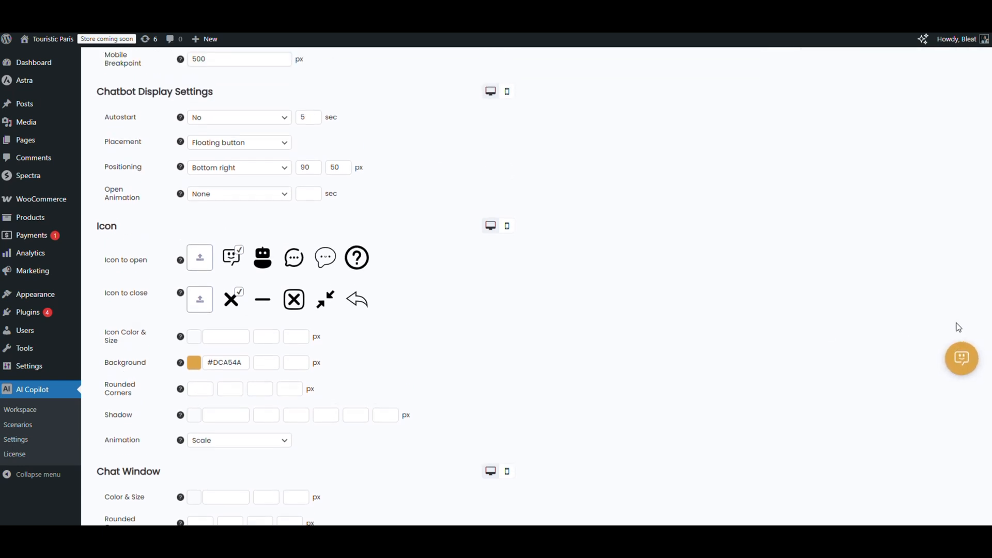
pyautogui.click(961, 359)
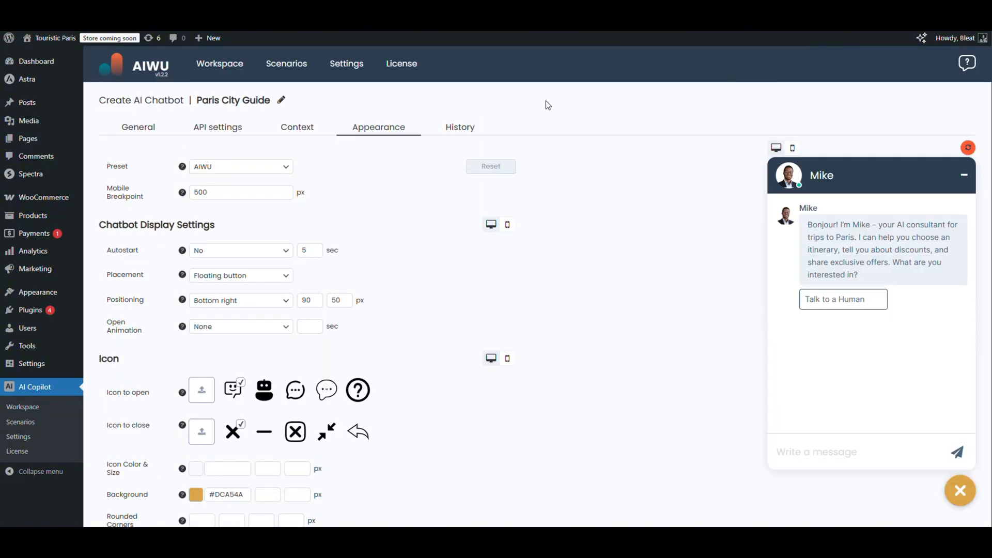
pyautogui.click(138, 127)
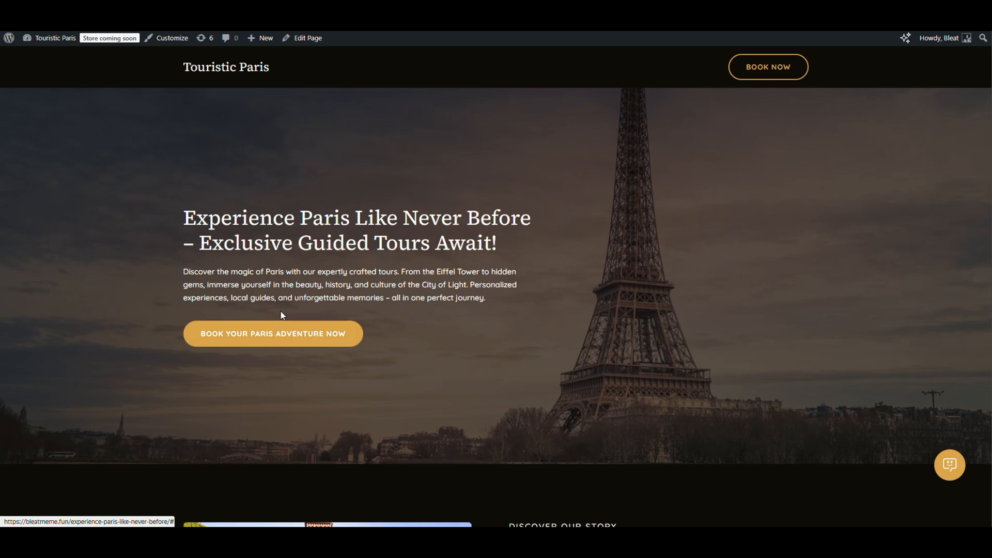
# Step: Ask Mike about the panoramic tour and booking it for March 30
pyautogui.click(949, 465)
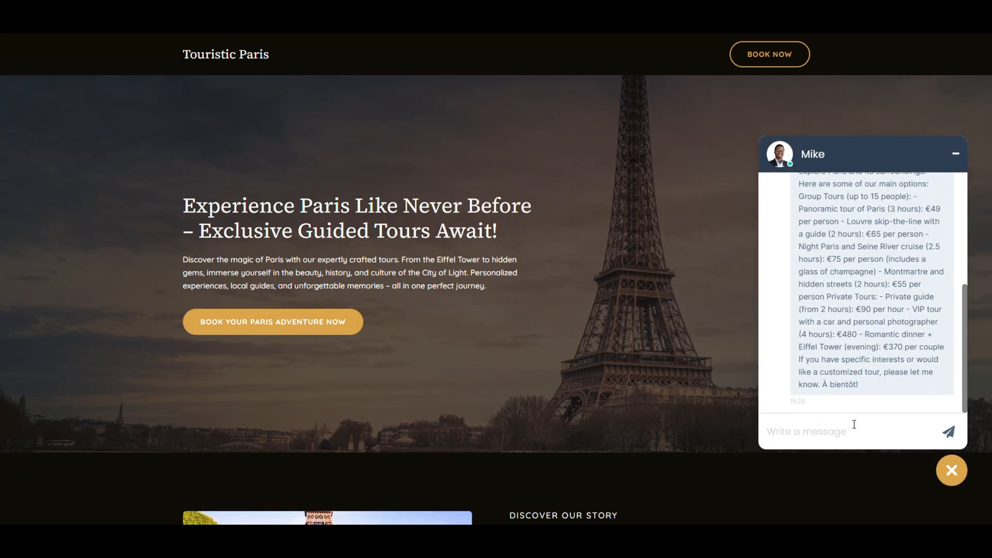
pyautogui.write('panoramic')
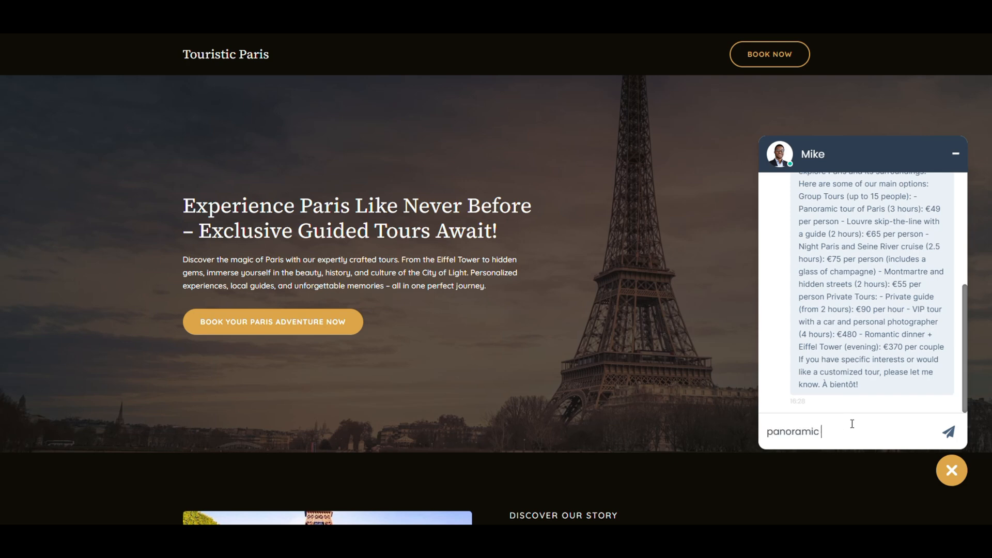
pyautogui.click(947, 432)
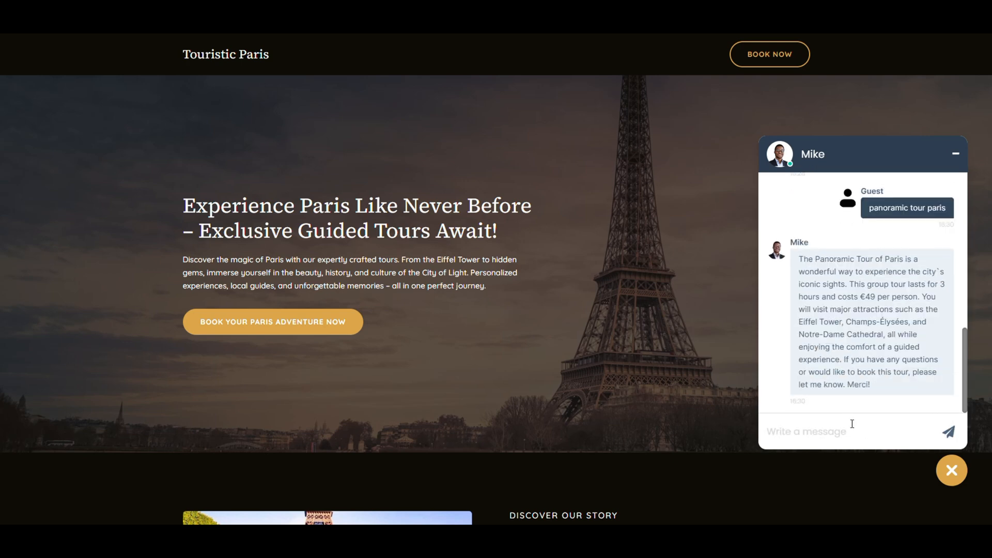
pyautogui.write('it can be booked for March 3')
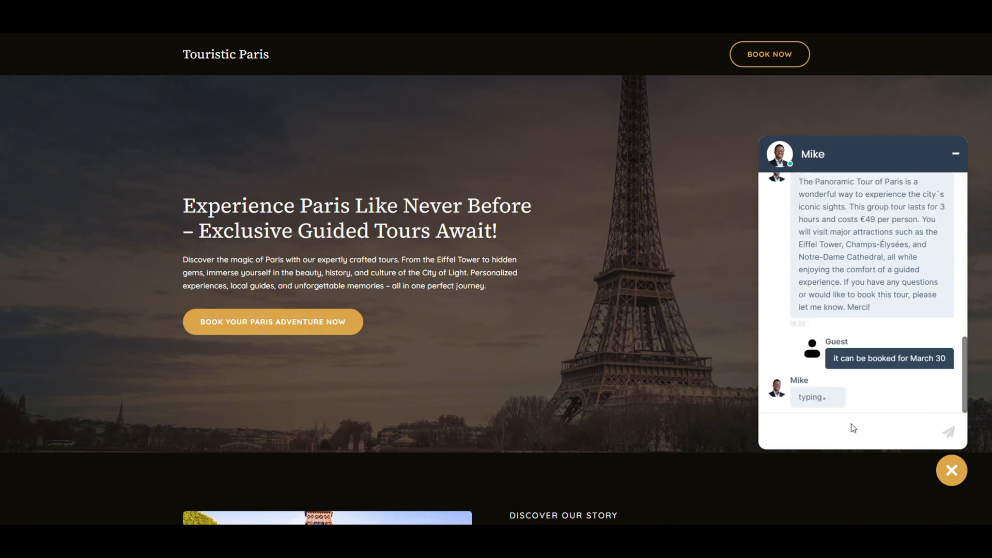
pyautogui.write('keep')
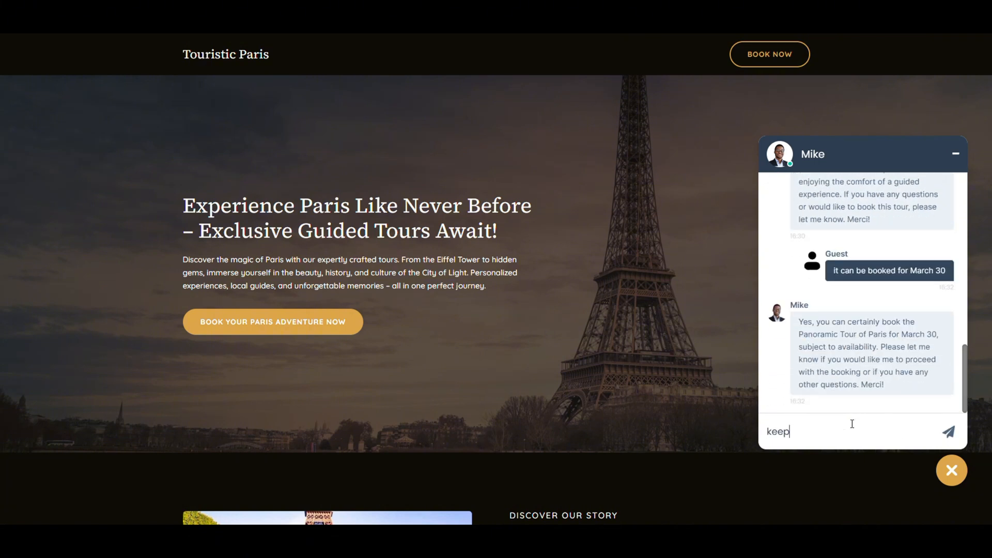
pyautogui.click(949, 432)
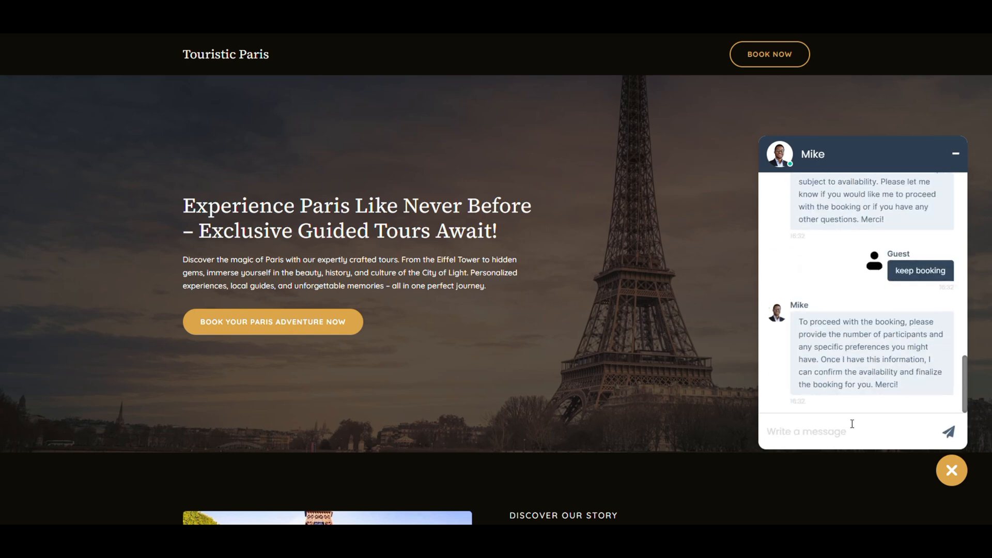
pyautogui.write('there wil')
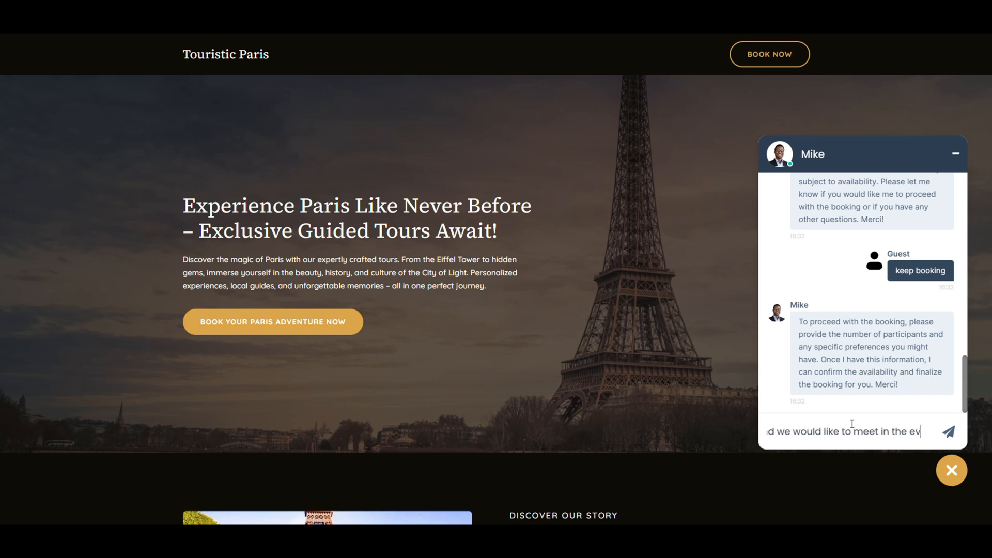
pyautogui.click(948, 432)
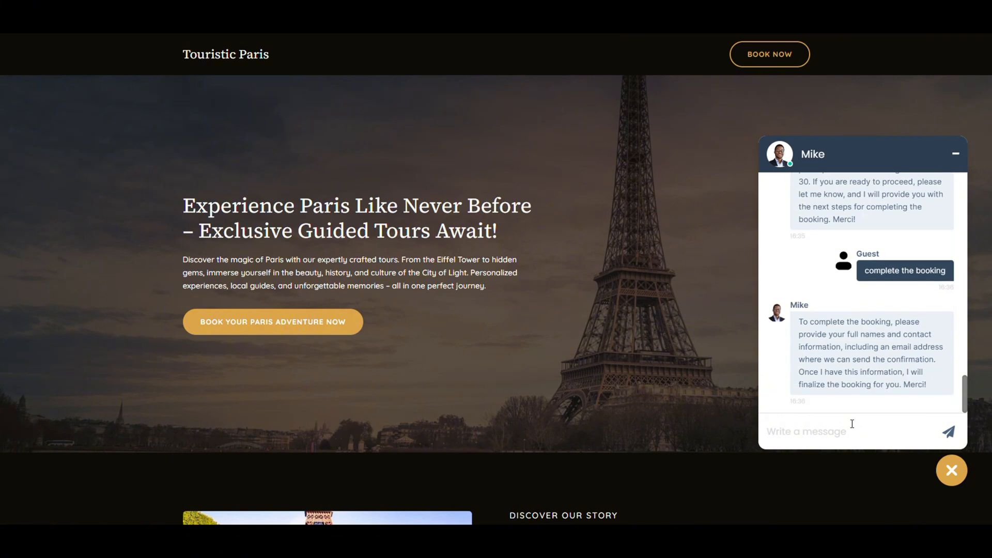
pyautogui.write('John Courtois go')
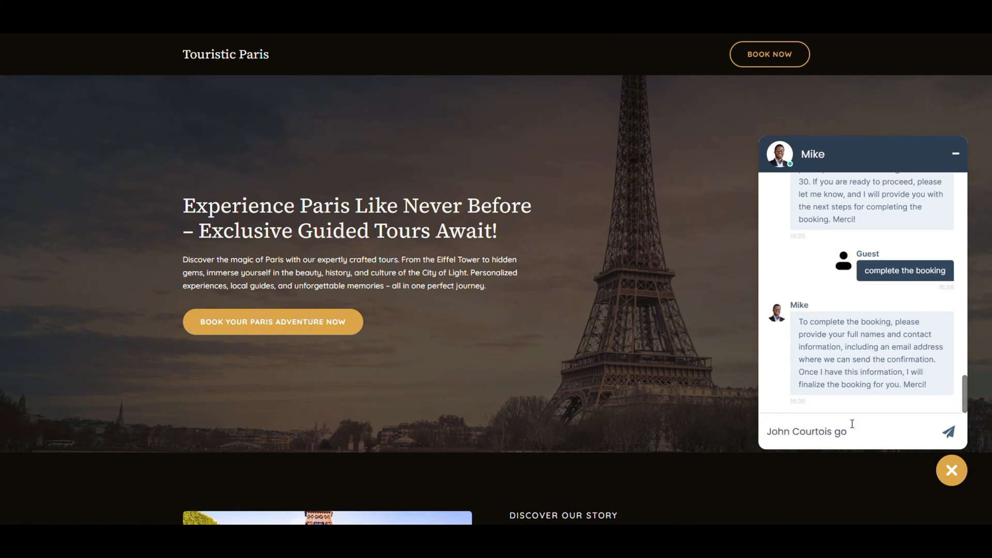
pyautogui.write('johncourtois')
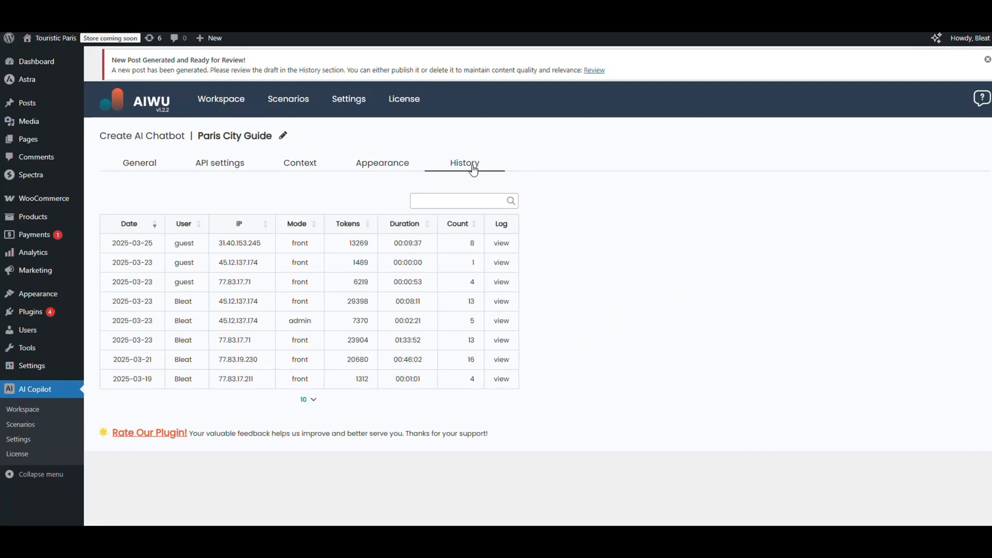
# Step: View the 2025-03-25 guest conversation log with Mike's Panoramic Tour booking exchange
pyautogui.click(501, 243)
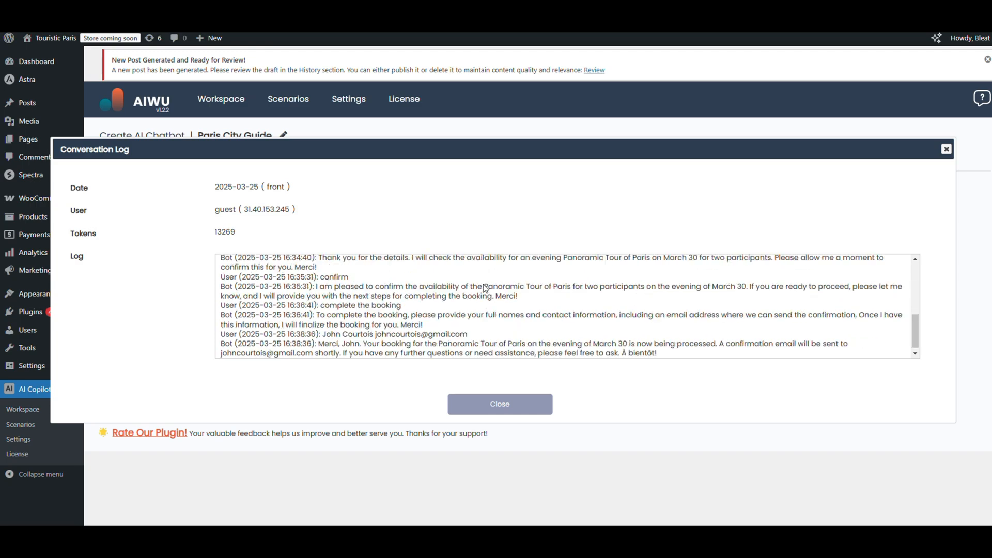